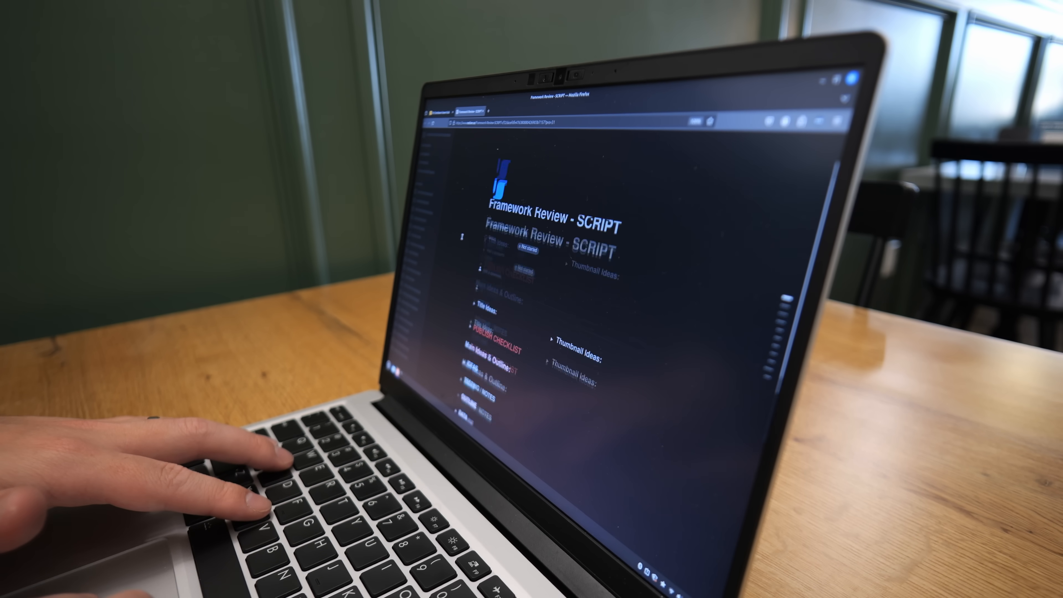
{"action": "scroll", "scroll_direction": "down", "scroll_amount": 3}
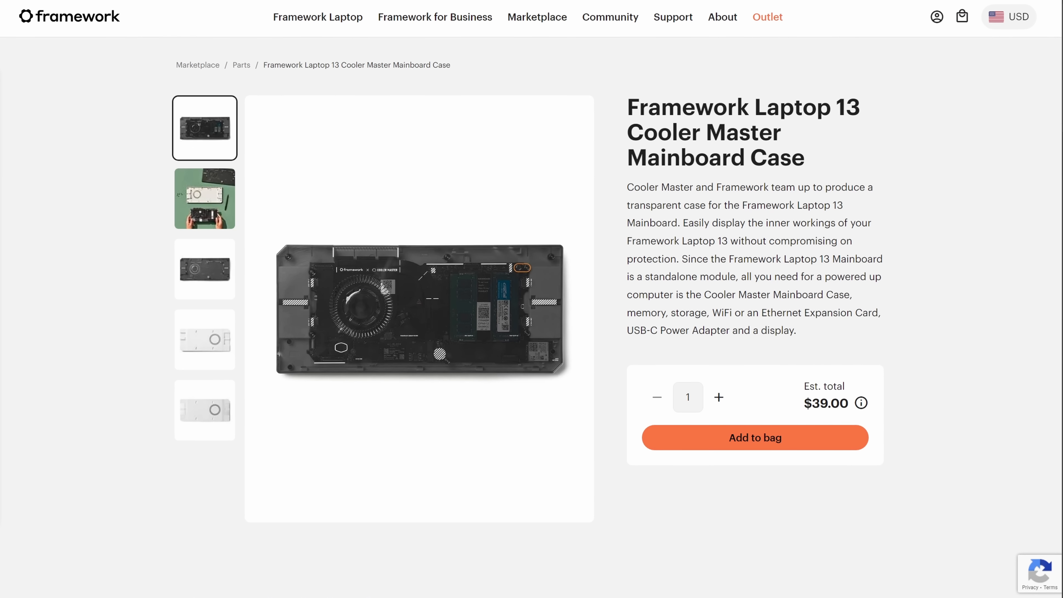
{"action": "scroll", "scroll_direction": "down", "scroll_amount": 3}
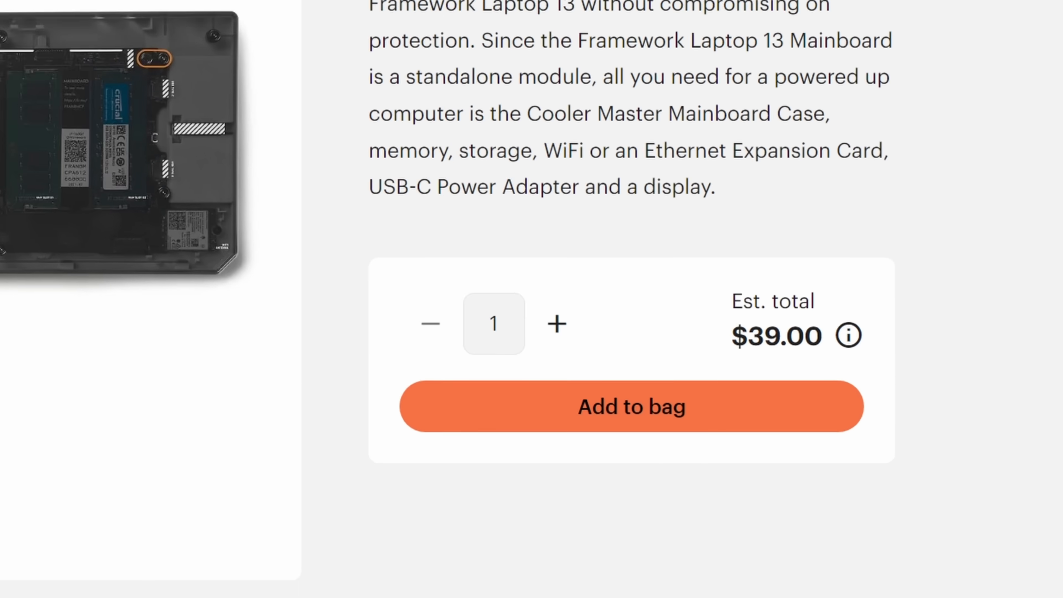
{"action": "scroll", "scroll_direction": "down", "scroll_amount": 3}
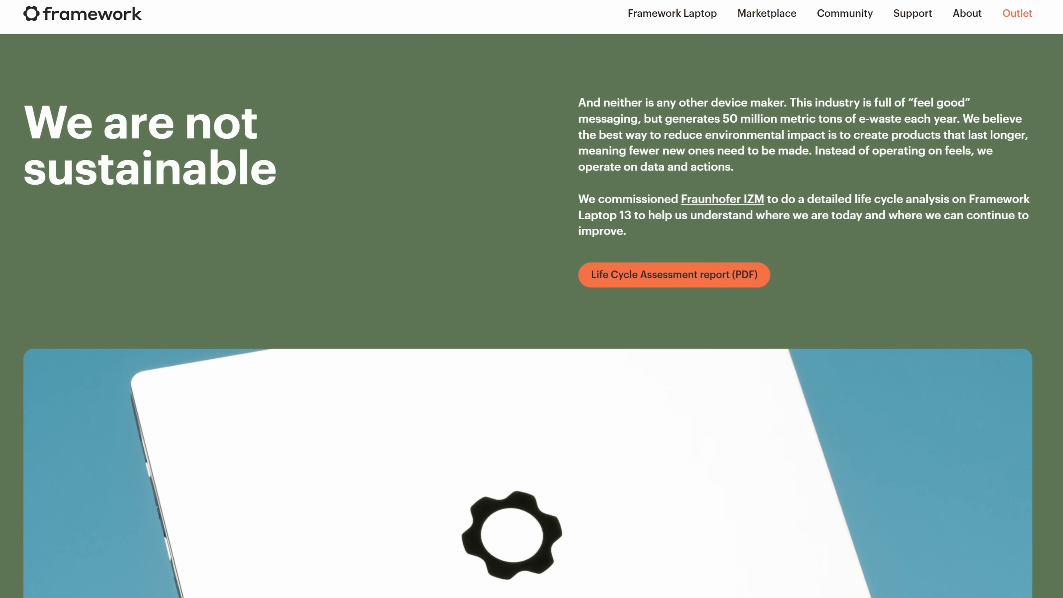
{"action": "scroll", "scroll_direction": "down", "scroll_amount": 3}
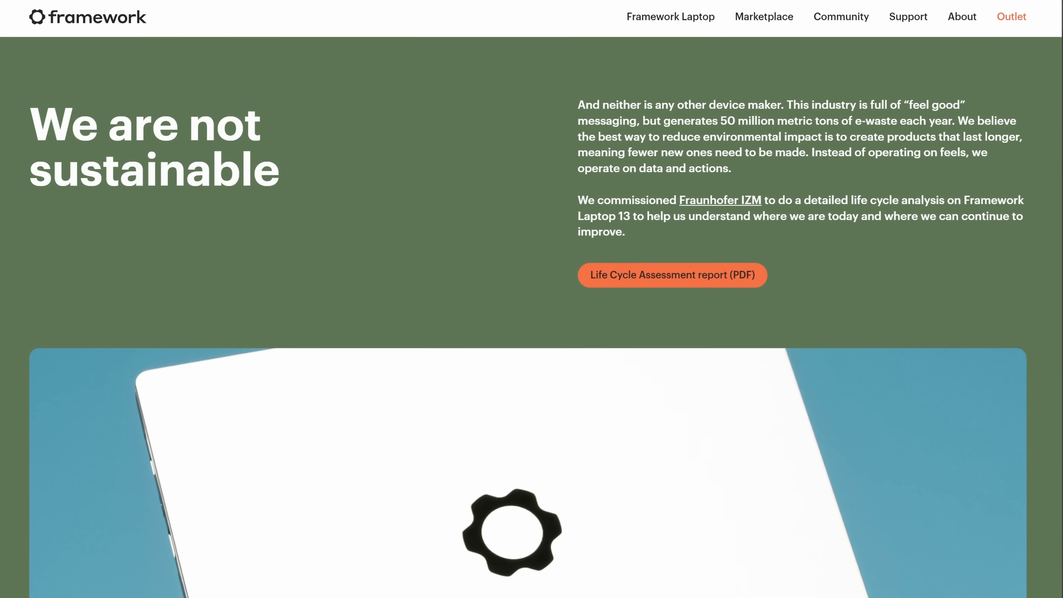